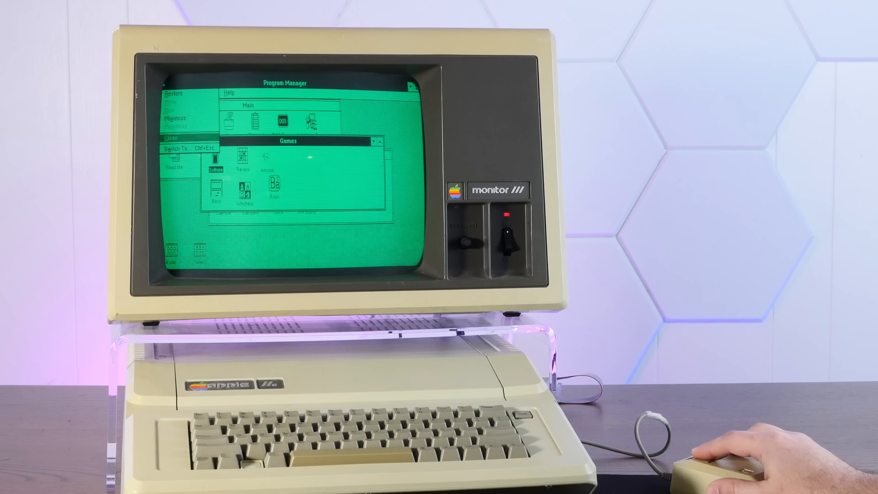
Close Program Manager so the Exit Windows confirmation dialog appears.
left_click(172, 136)
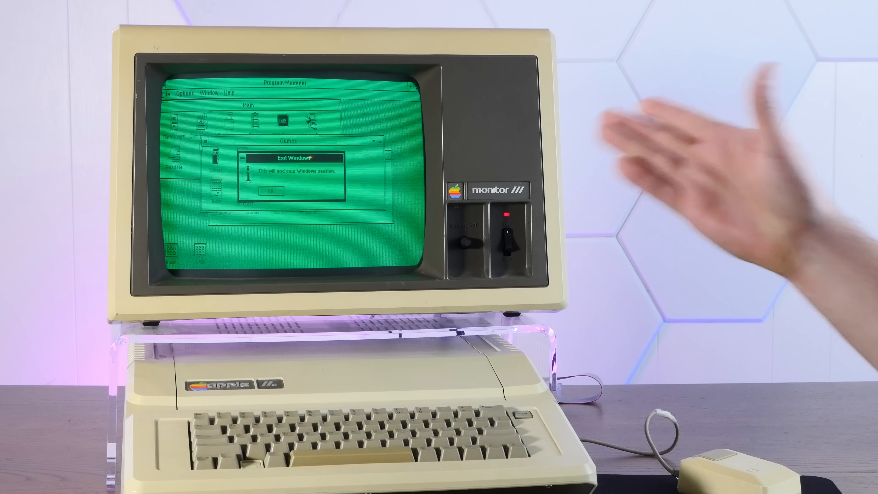